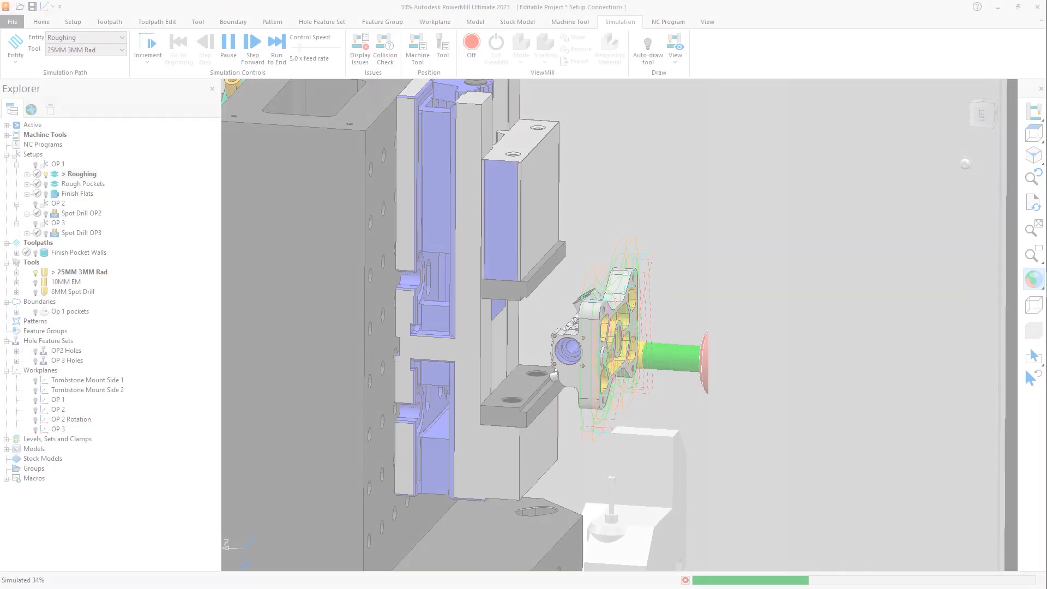
Run the machine simulation of Roughing, Spot Drill OP2 and Spot Drill OP3, then activate OP 1
click(252, 47)
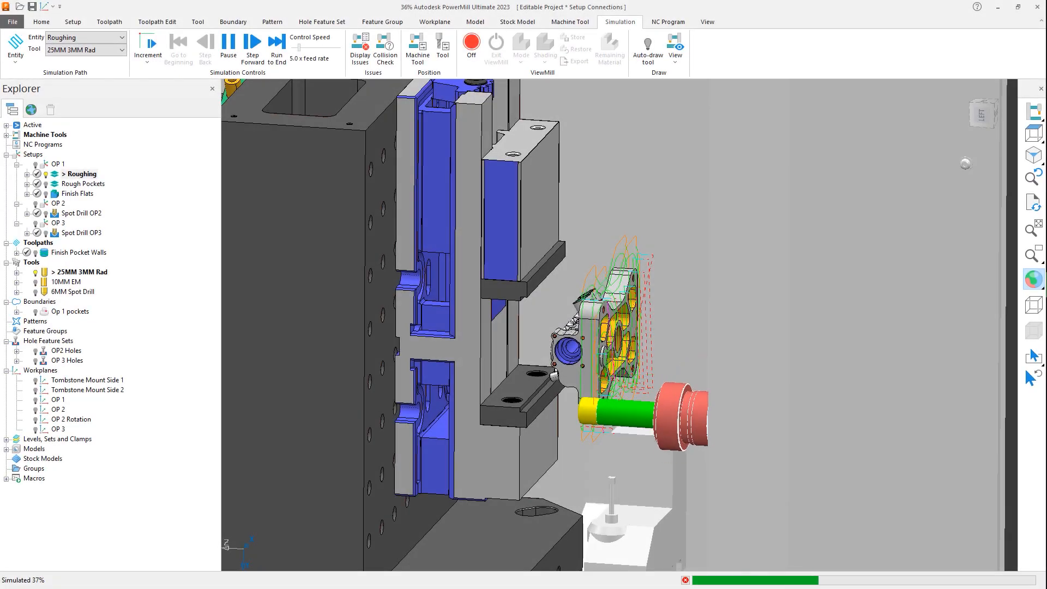
click(252, 47)
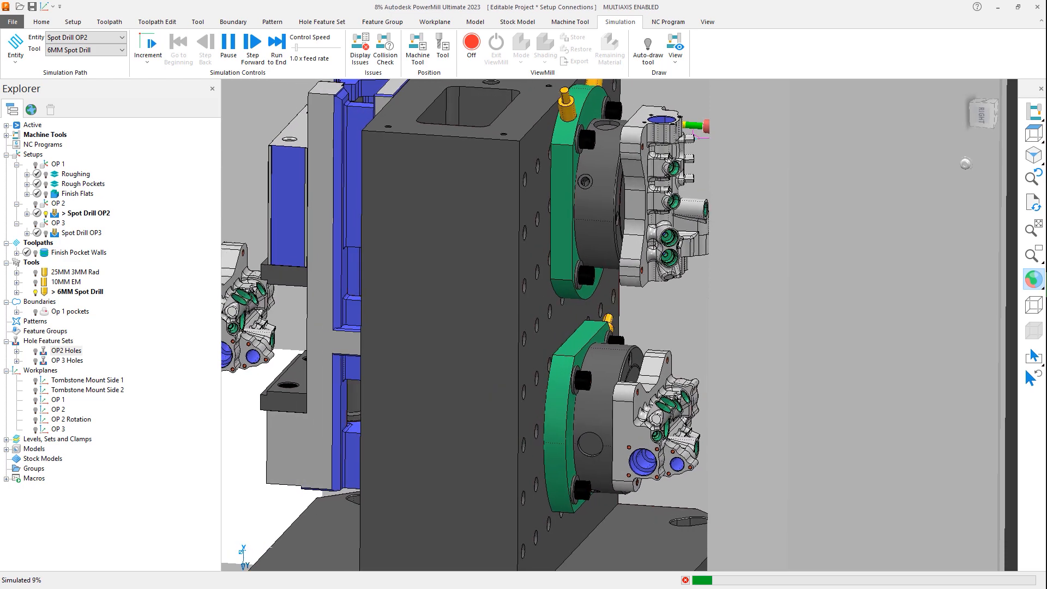
click(252, 44)
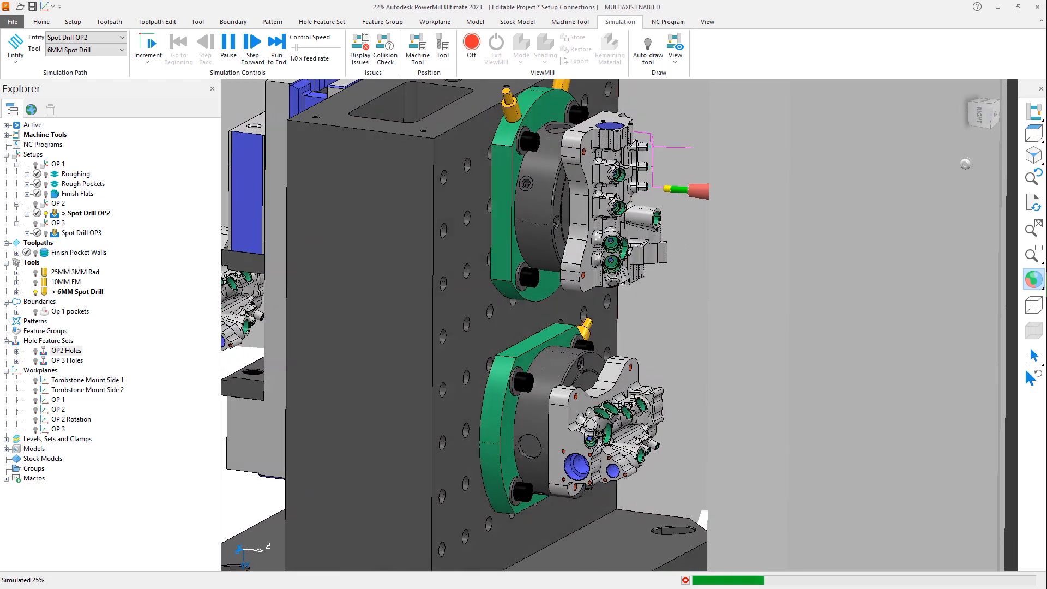
click(276, 42)
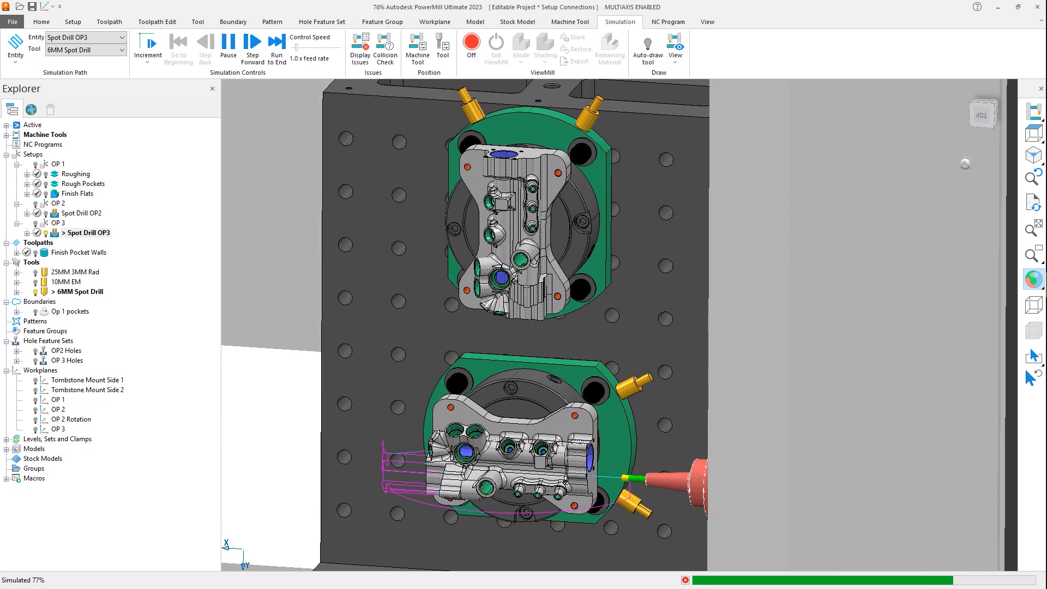
click(72, 21)
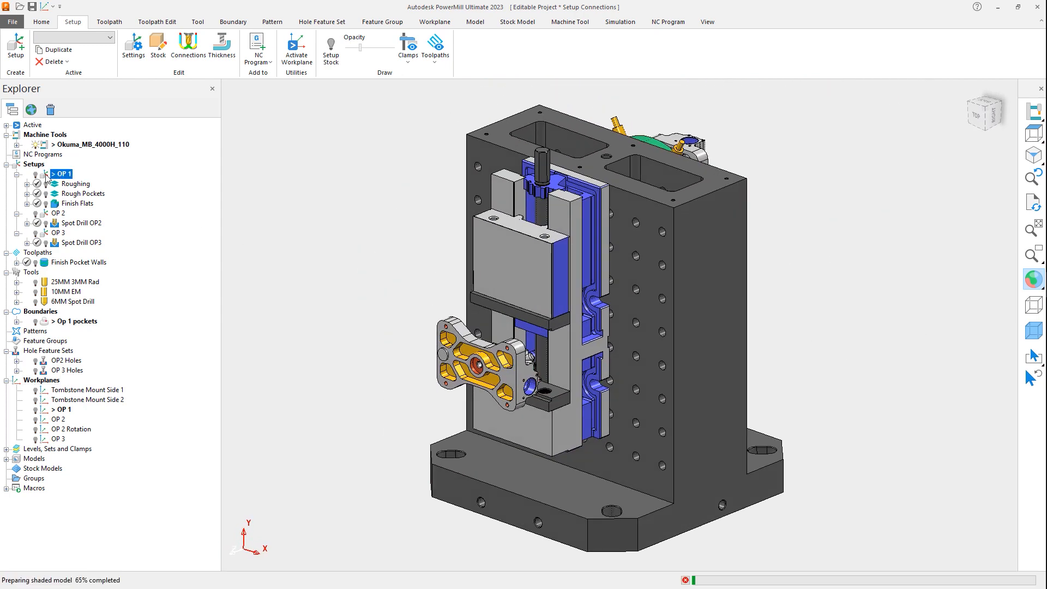
Bring up OP 1's setup connection editor from its Connections settings
double_click(61, 174)
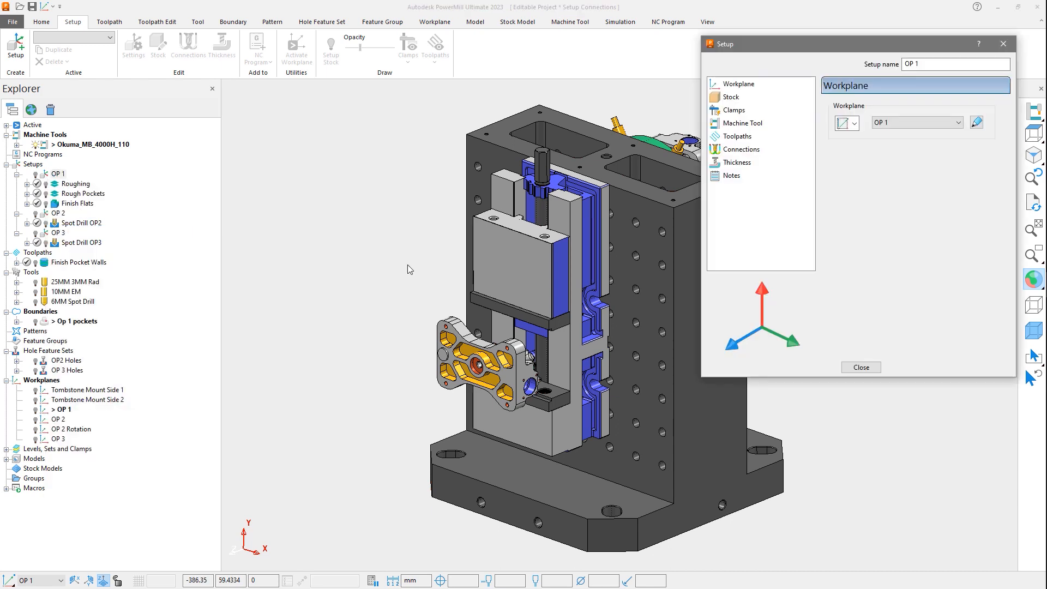
click(742, 149)
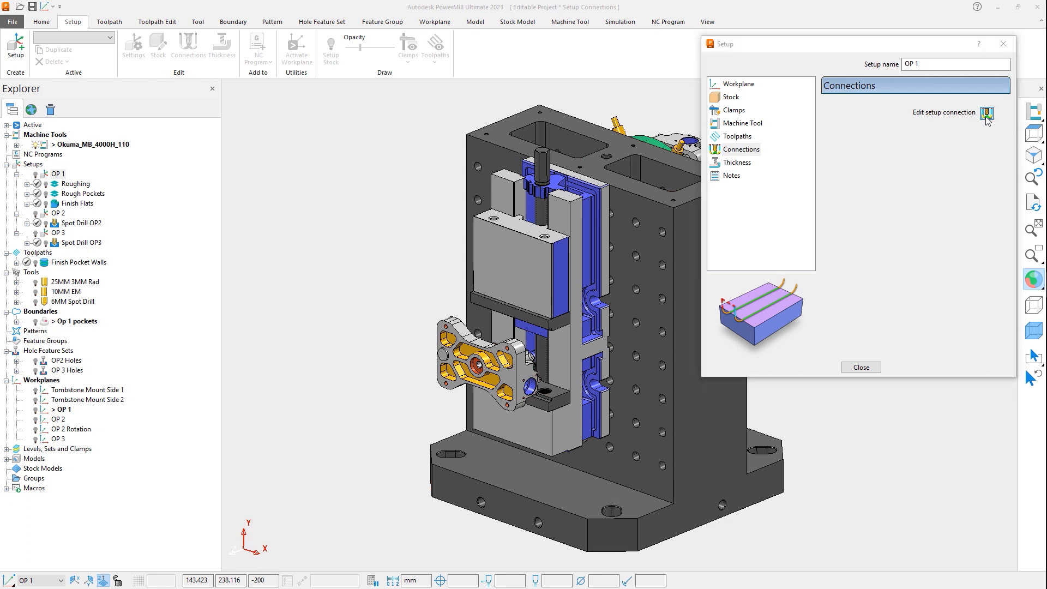
click(987, 112)
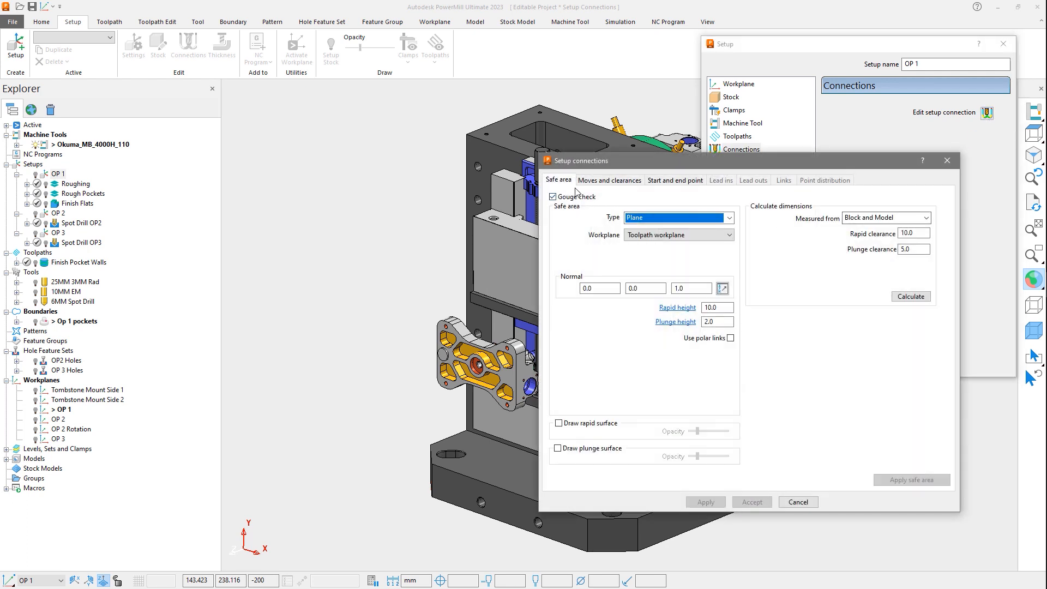
Browse the Moves and clearances, Start and end point and Safe area settings, then cancel without changes
click(609, 180)
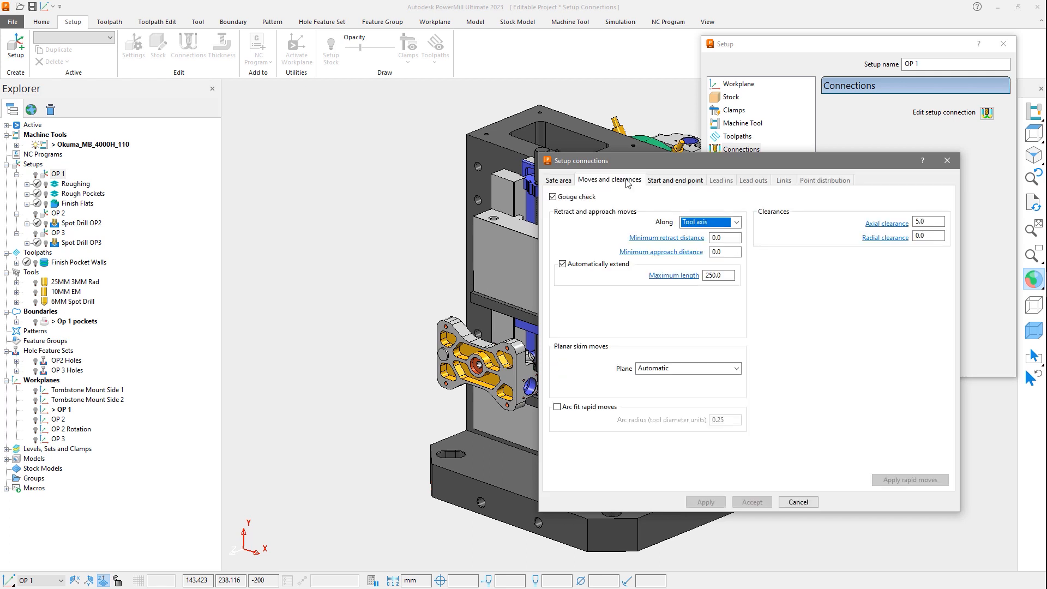
click(674, 180)
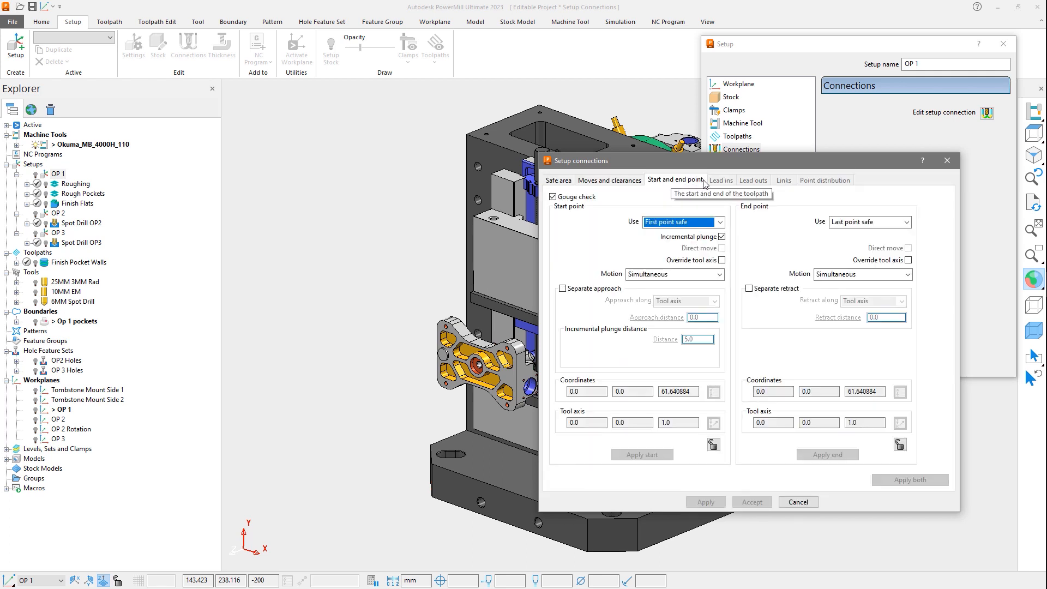
mouse_move(721, 183)
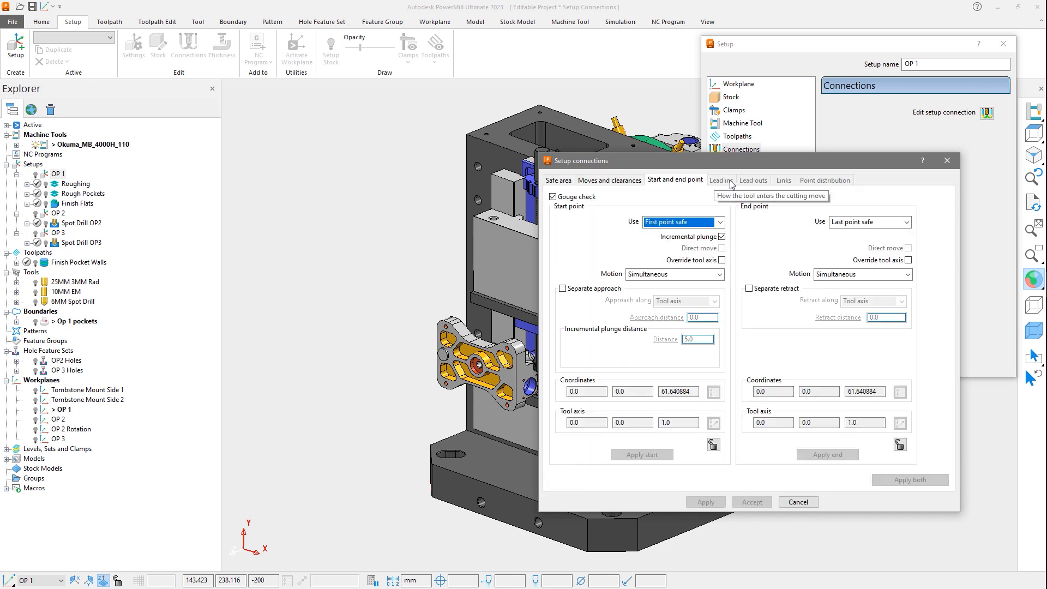
mouse_move(808, 184)
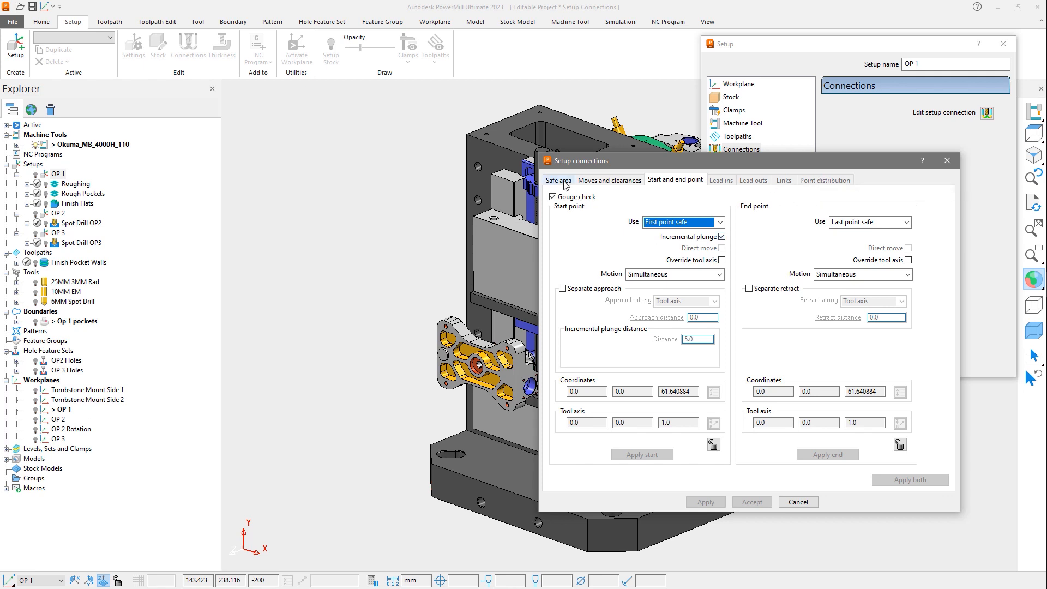
click(559, 180)
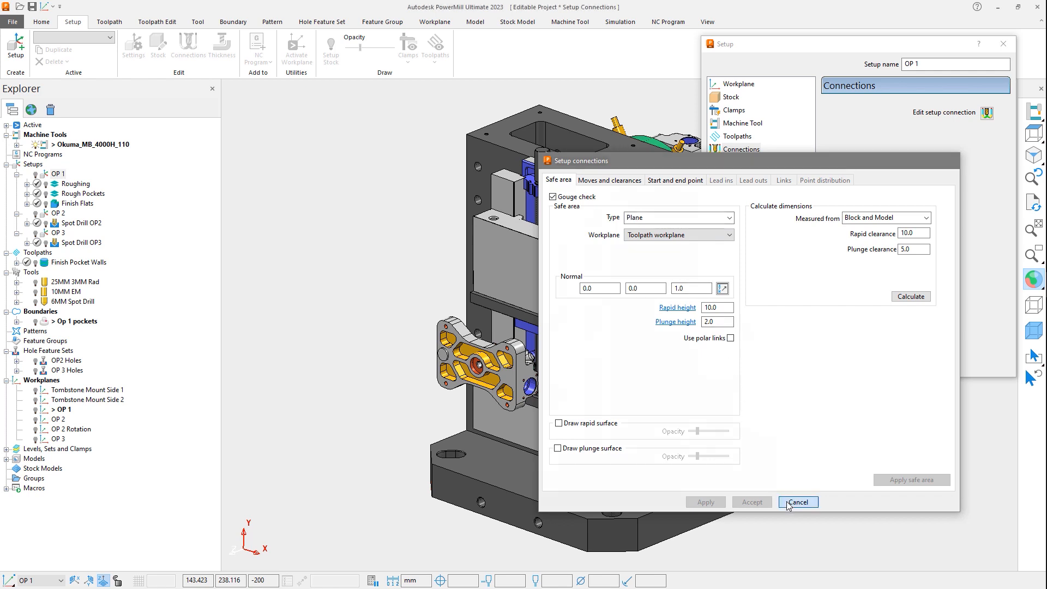
click(797, 502)
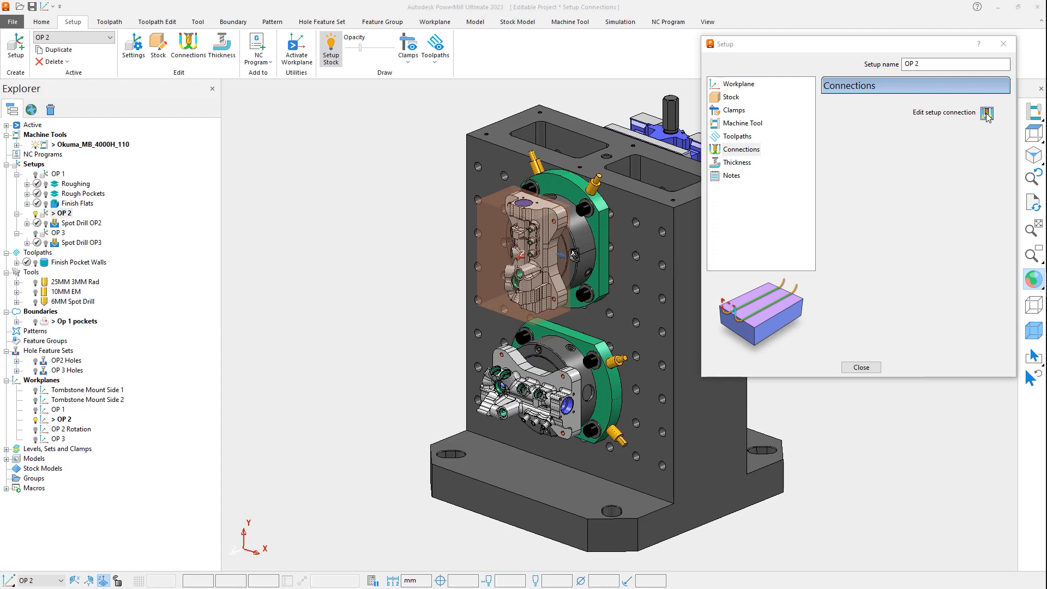
Show OP 2's setup connections and make the Spot Drill OP2 toolpath editable
click(988, 112)
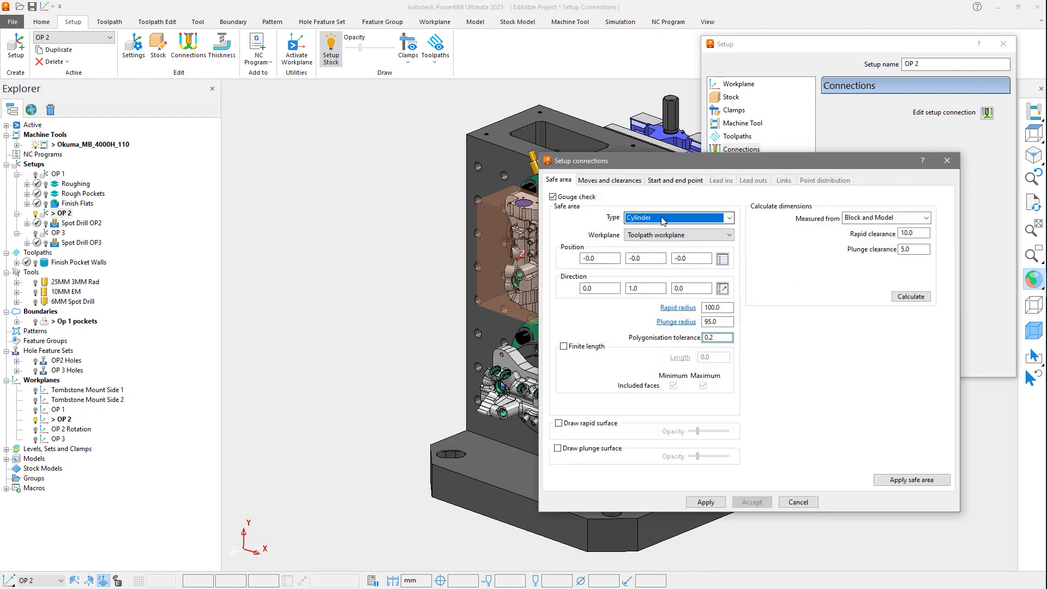
right_click(81, 222)
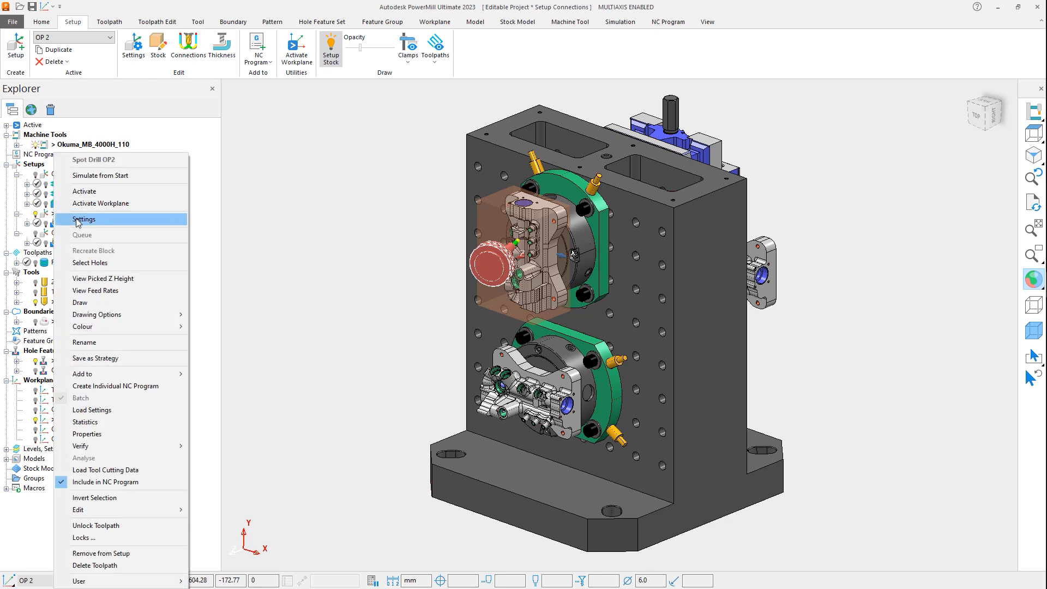
click(84, 219)
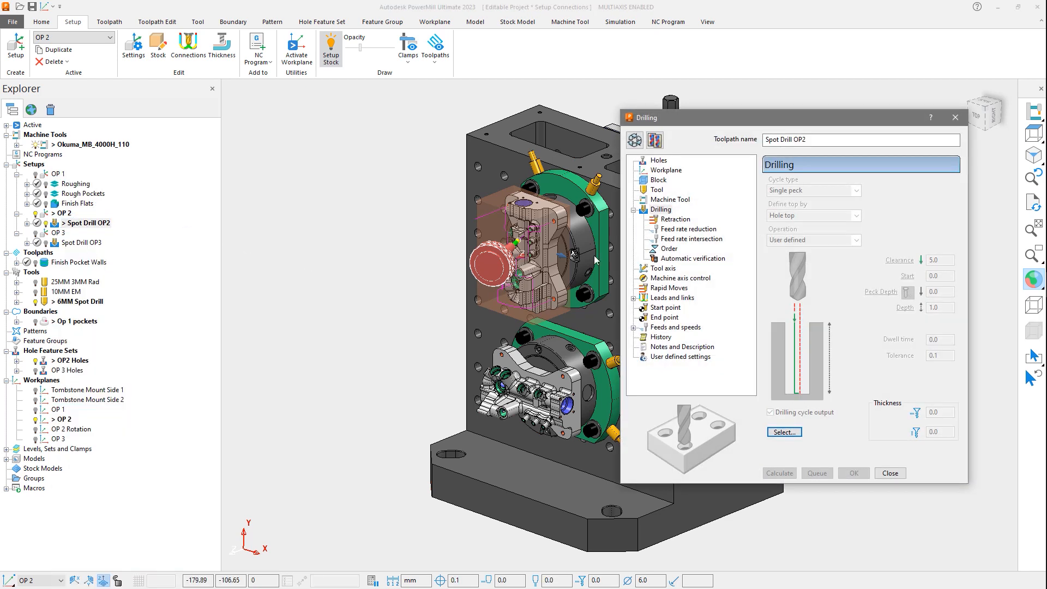
click(771, 413)
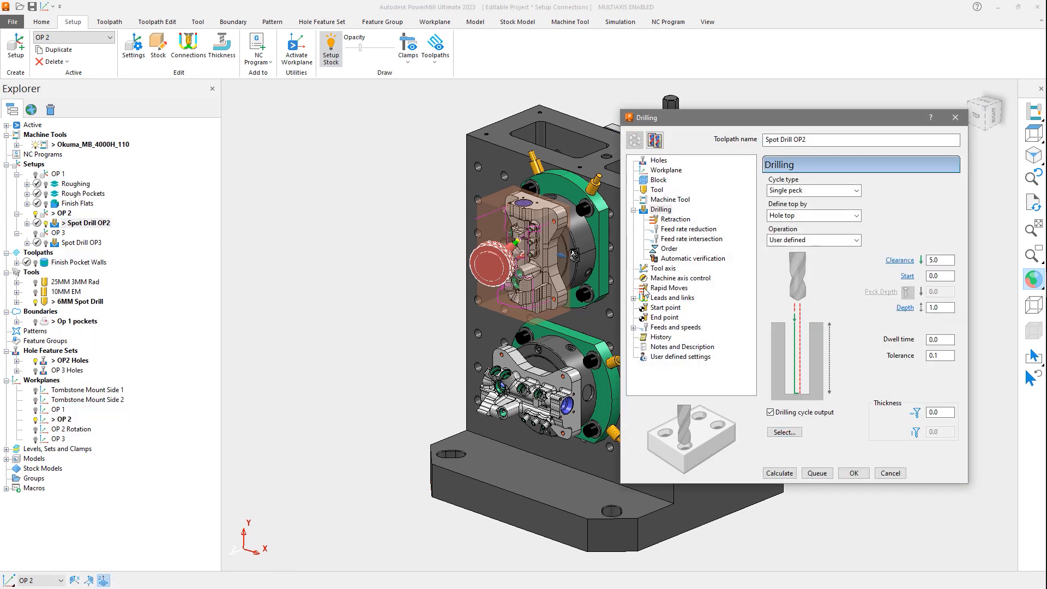
Confirm Spot Drill OP2's rapid moves and end point use the setup connections
click(670, 287)
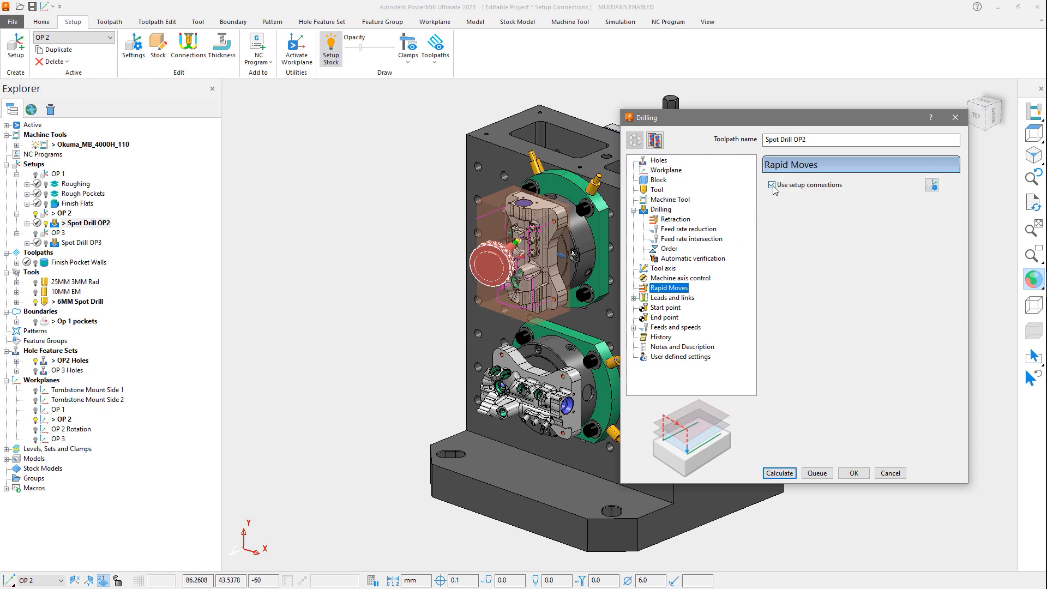
click(772, 186)
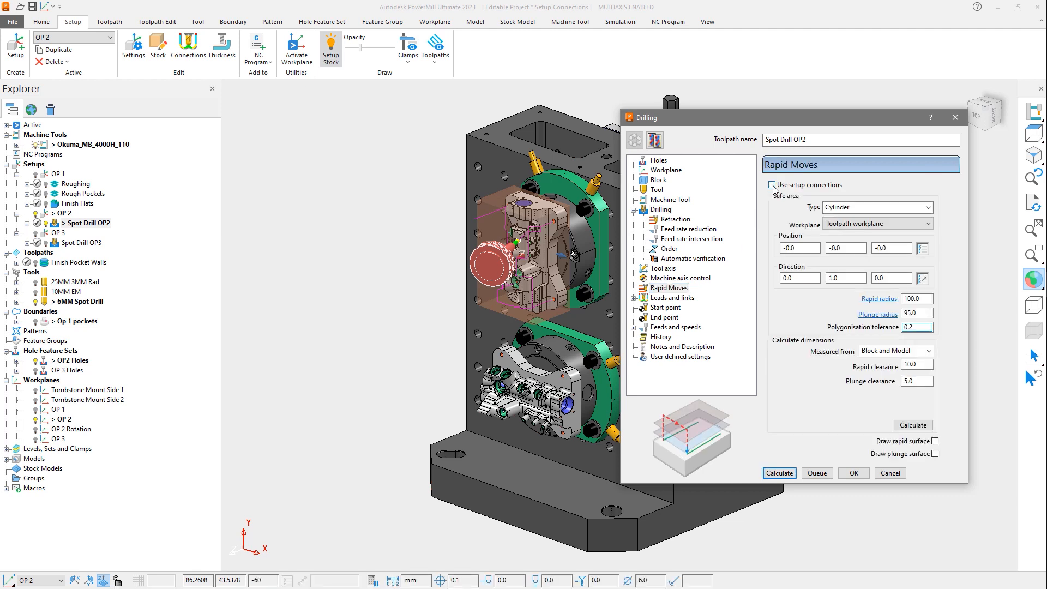
click(772, 186)
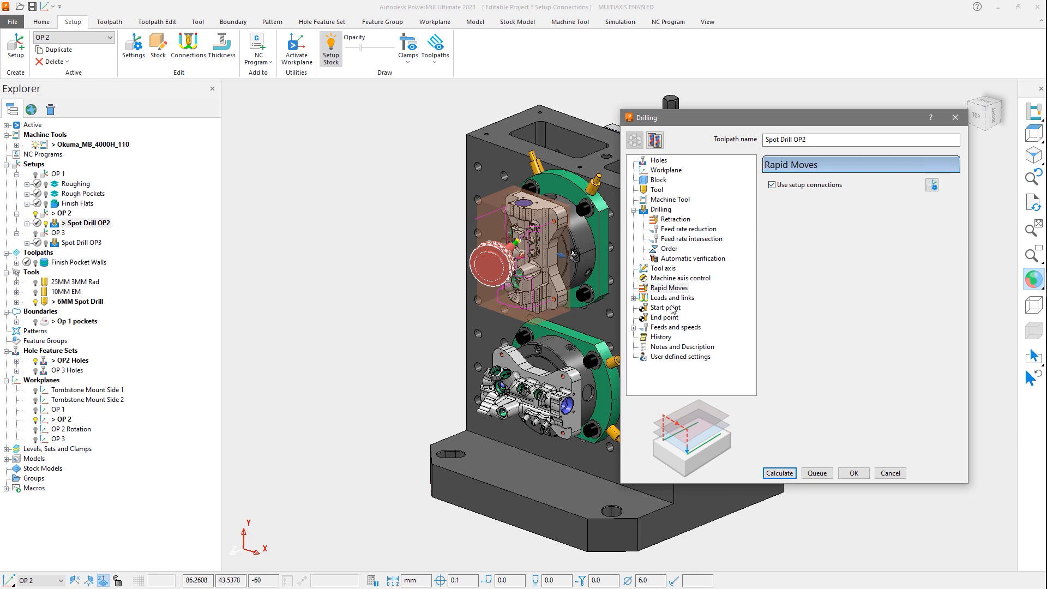
click(664, 316)
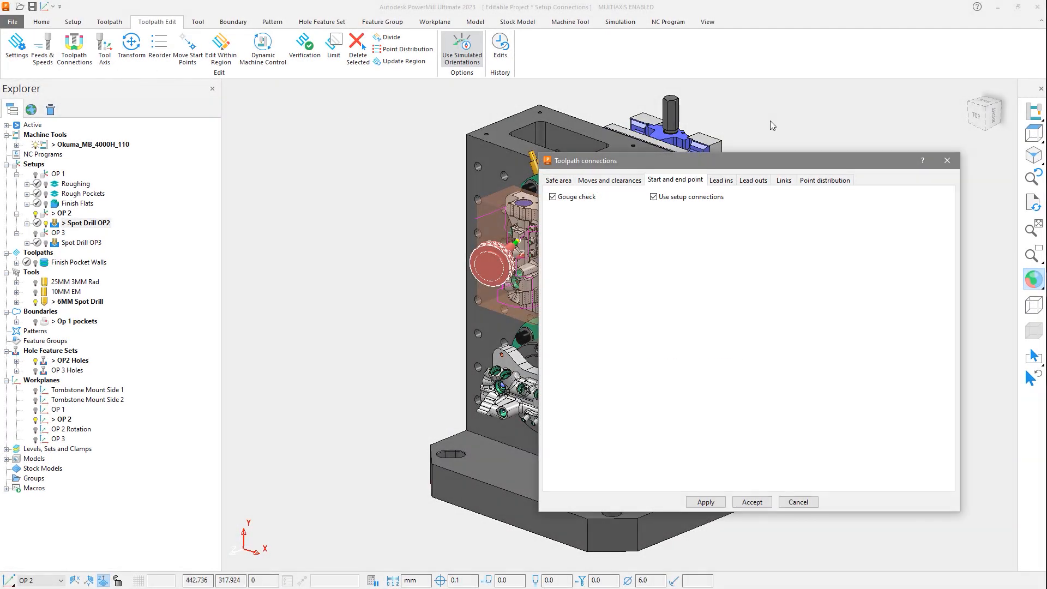
Accept the change, then check a new Constant Z finishing toolpath's rapid moves, start and end points default to setup connections
click(750, 502)
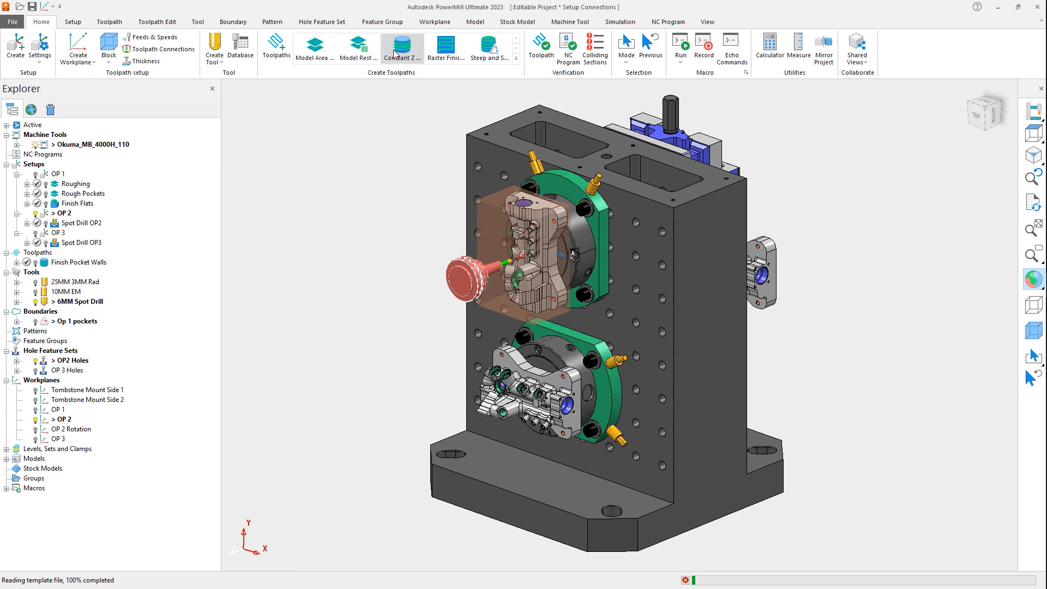
click(402, 48)
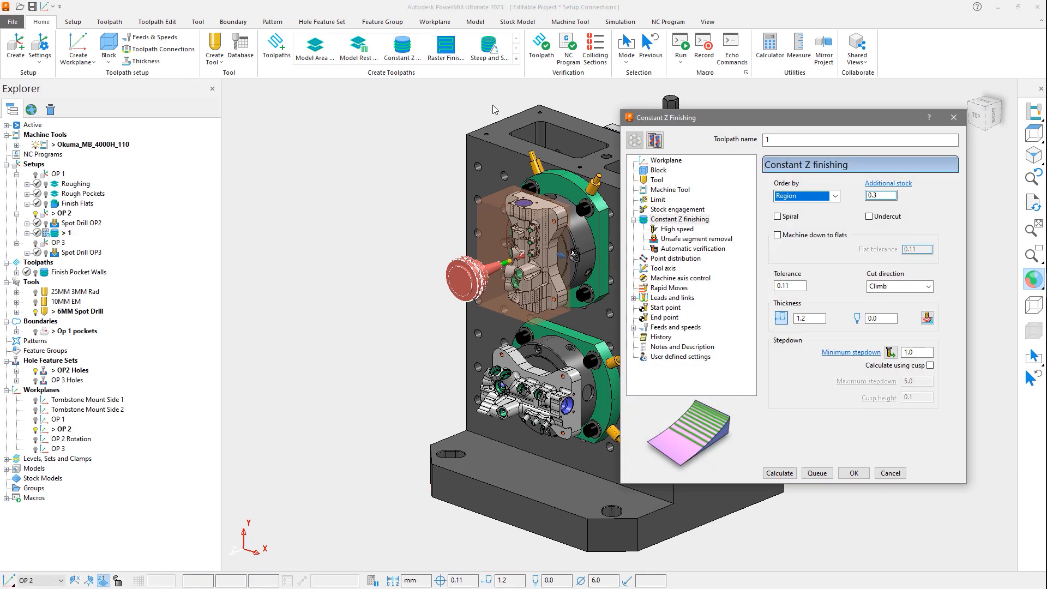
click(670, 288)
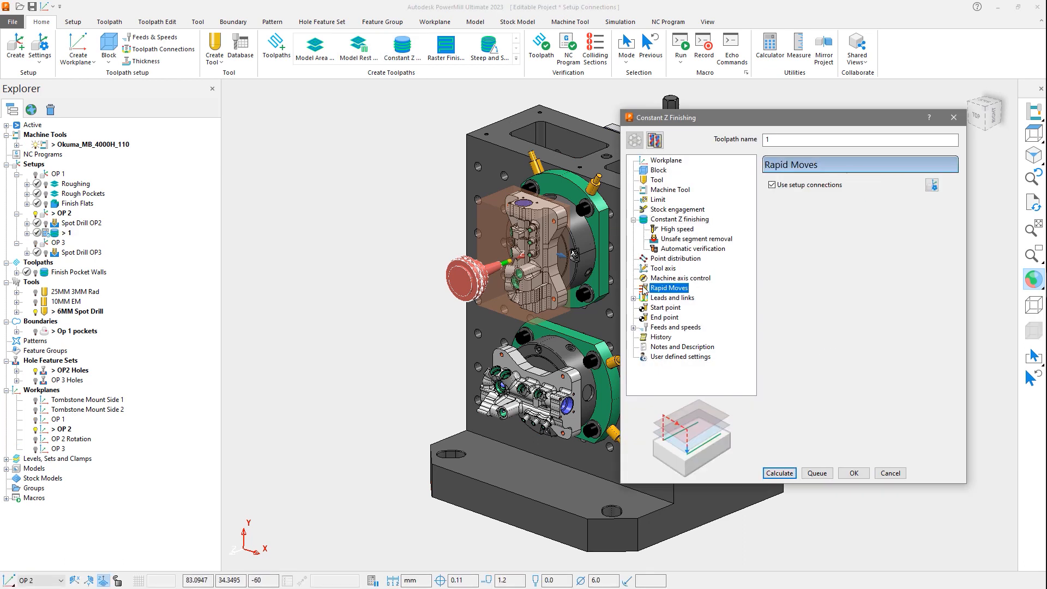
click(666, 308)
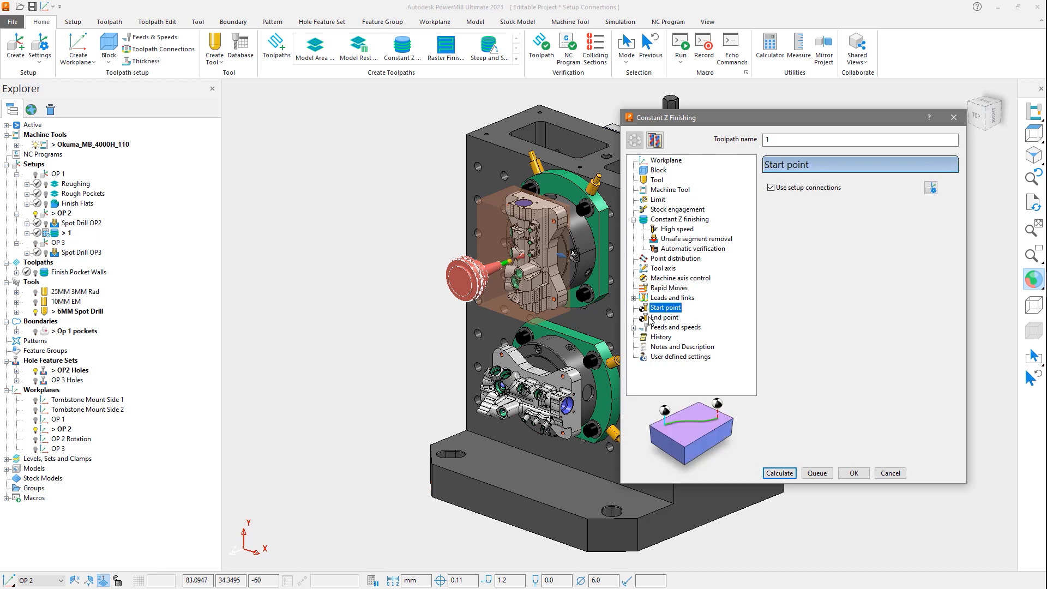
click(664, 318)
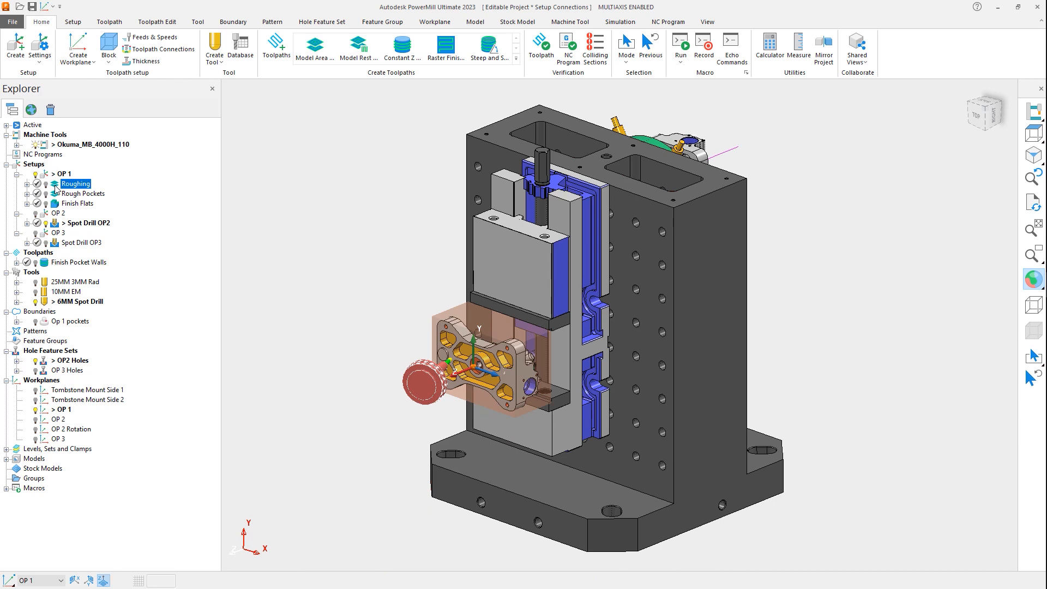
Display the Roughing and Rough Pockets toolpaths, then bring up the OP 1 setup's actions
click(83, 194)
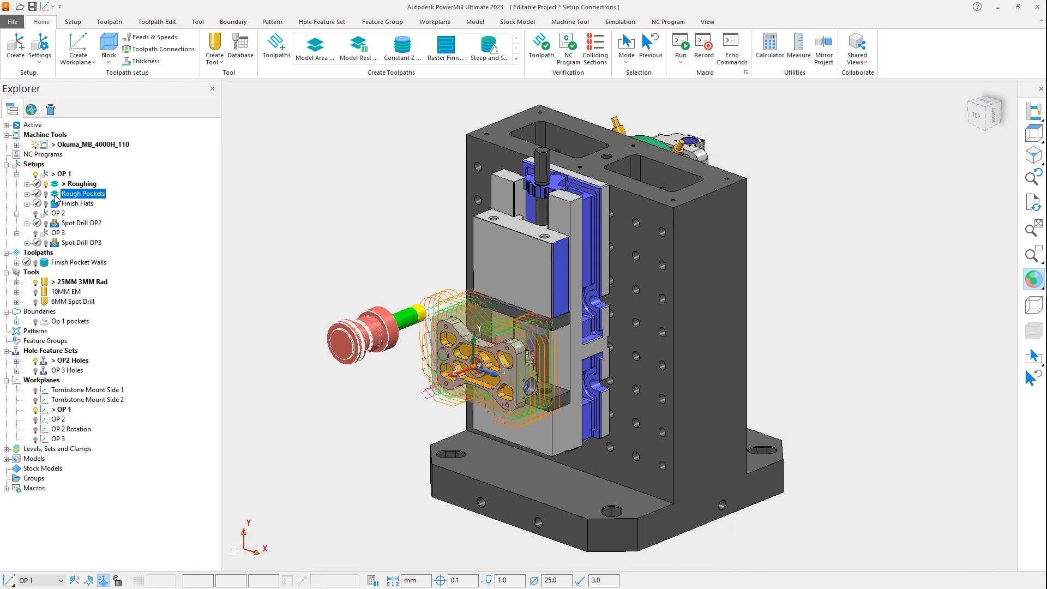
click(84, 203)
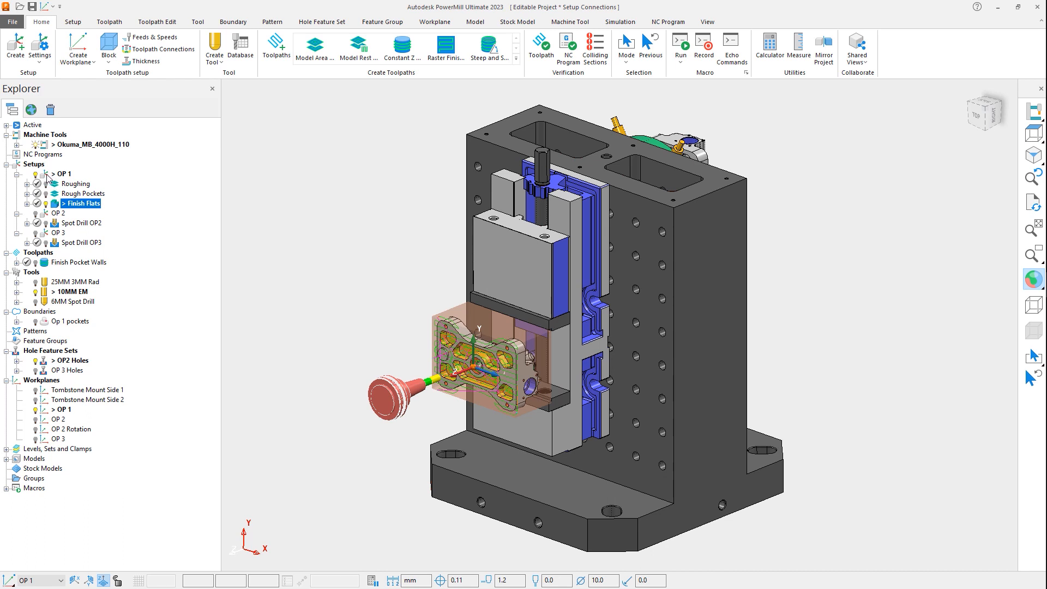
right_click(61, 173)
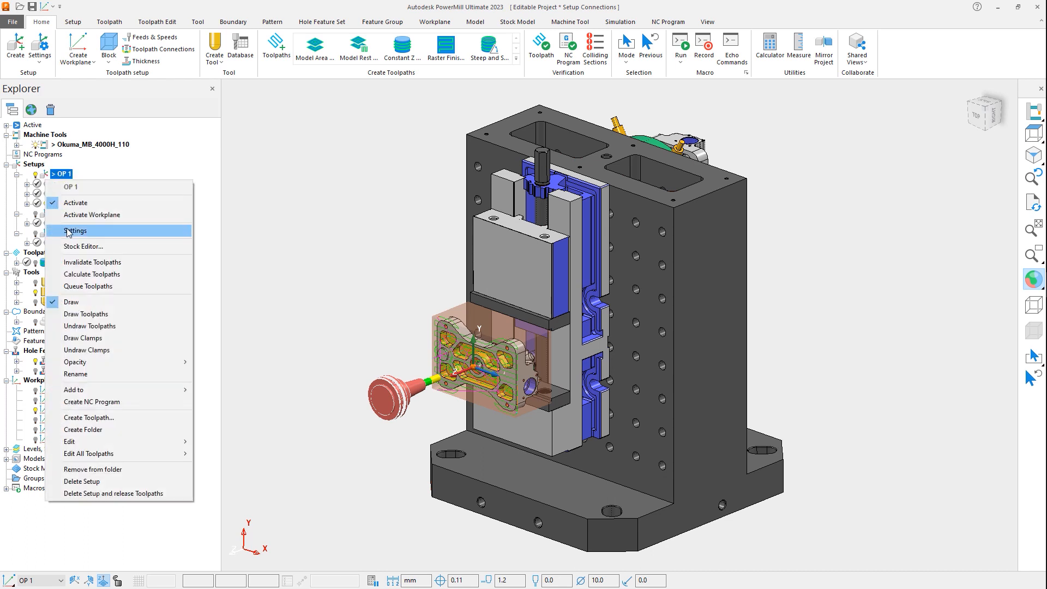
Set OP 1's setup rapid height to 100, apply it and view the updated Roughing and Rough Pockets rapids
click(76, 230)
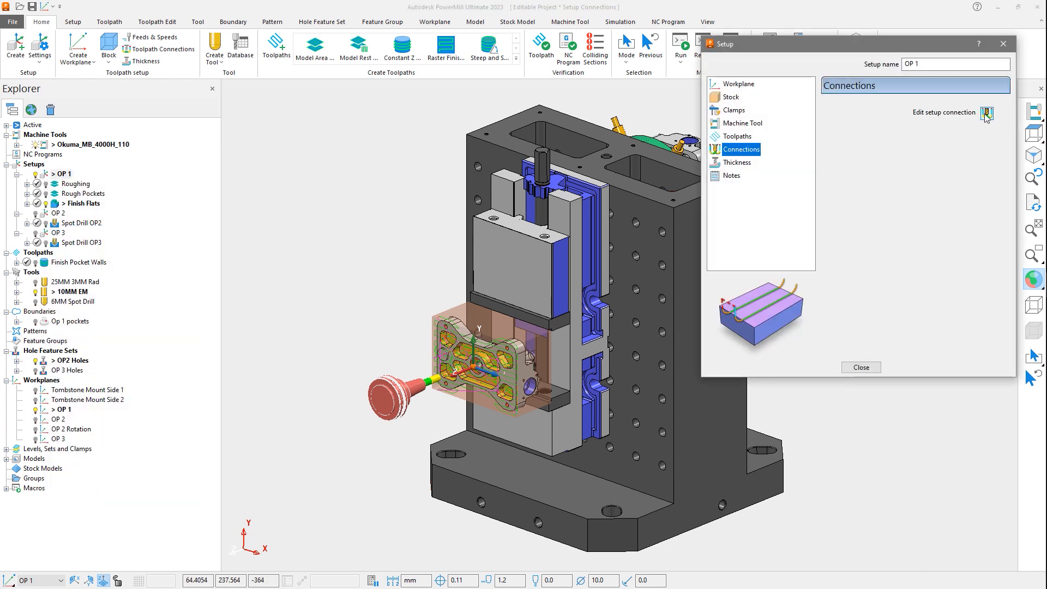
click(987, 112)
text(100)
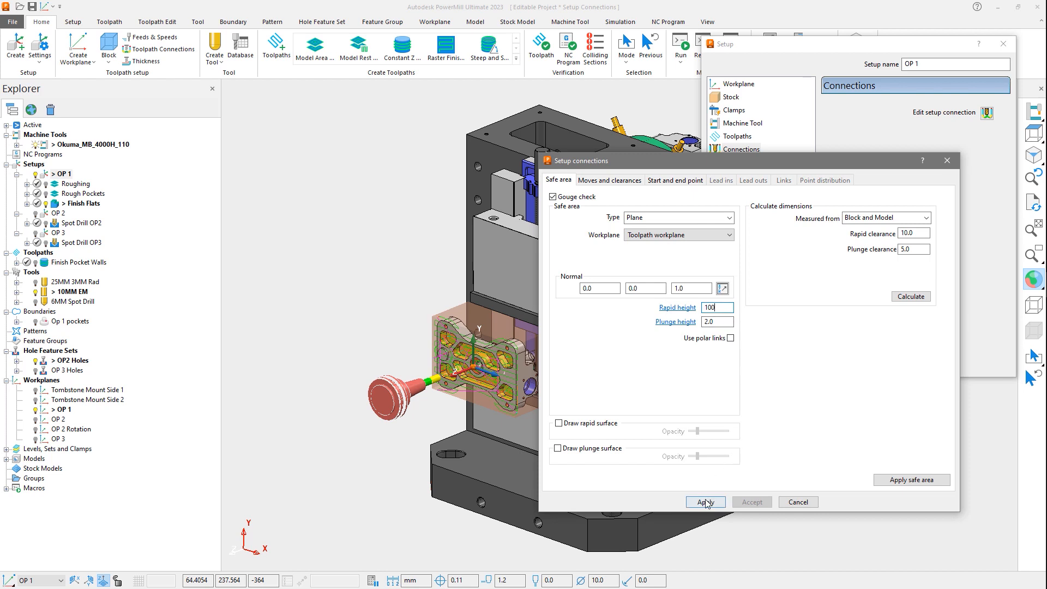
click(706, 502)
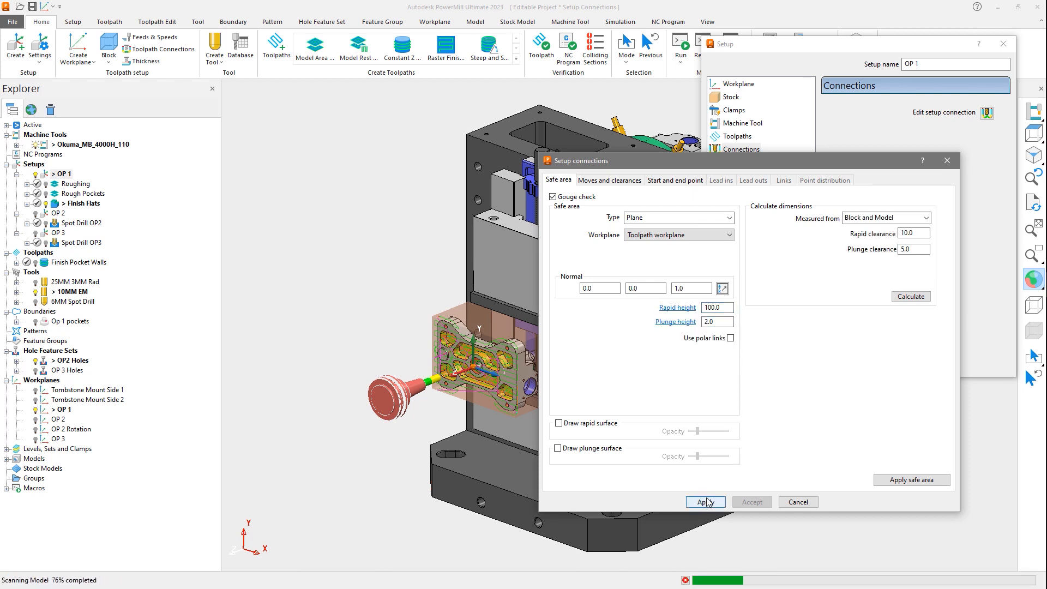
click(705, 502)
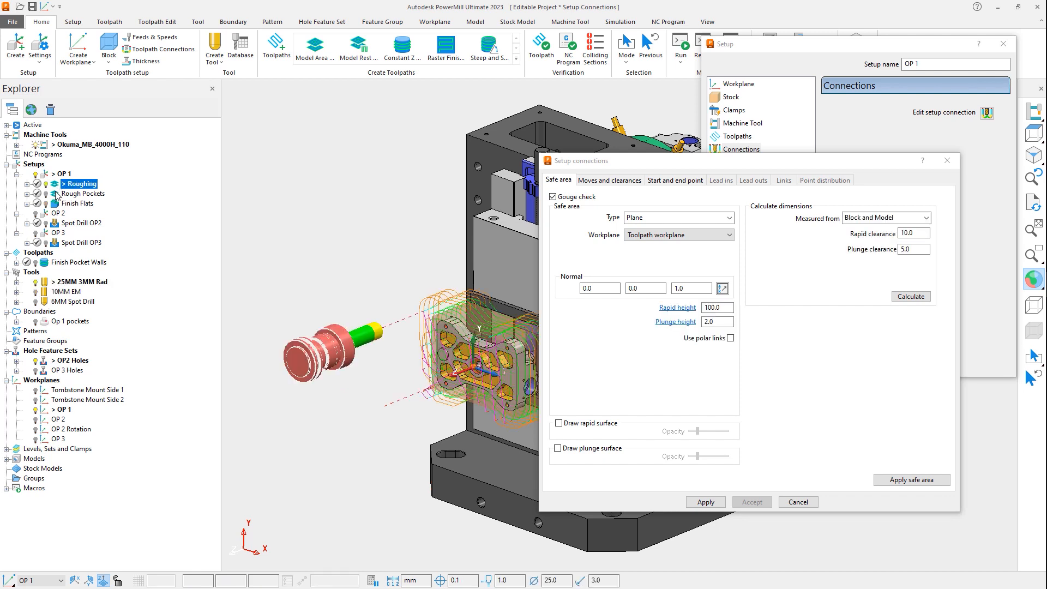
click(85, 194)
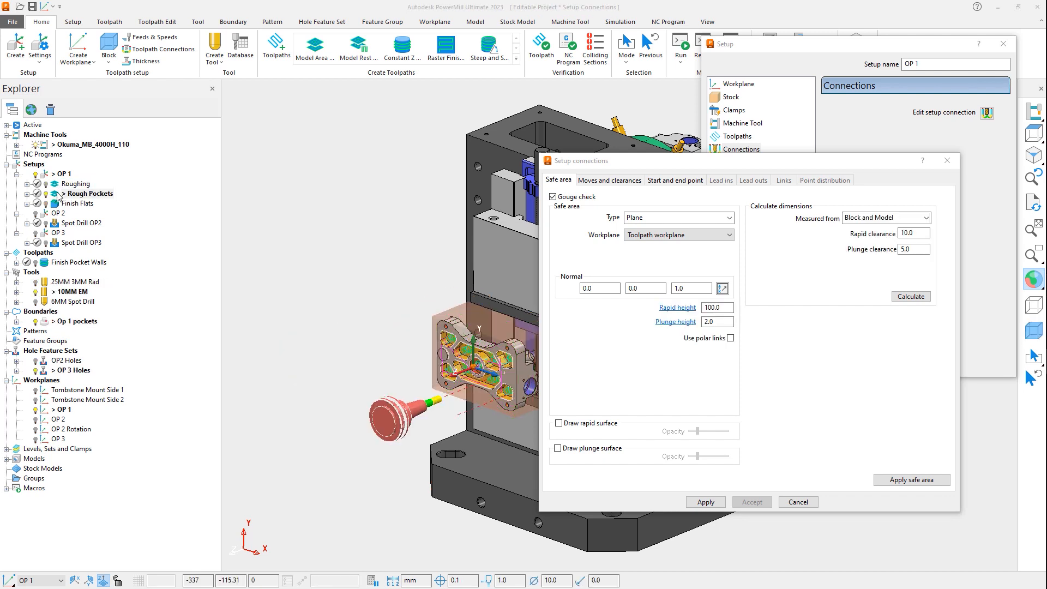
Review the OP 2 and OP 3 safe areas, then close the connection settings
click(61, 213)
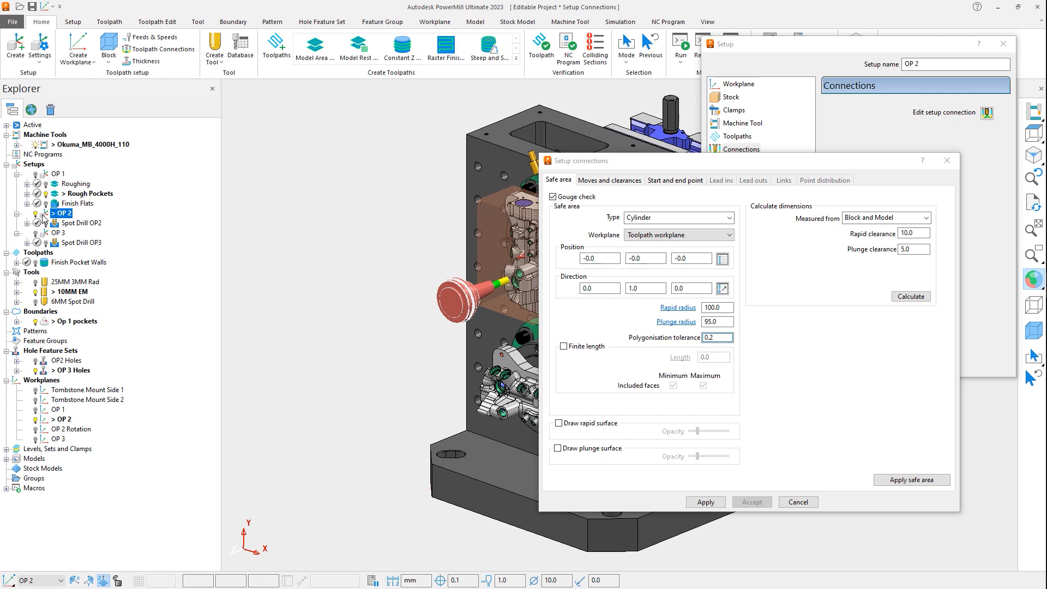
click(63, 233)
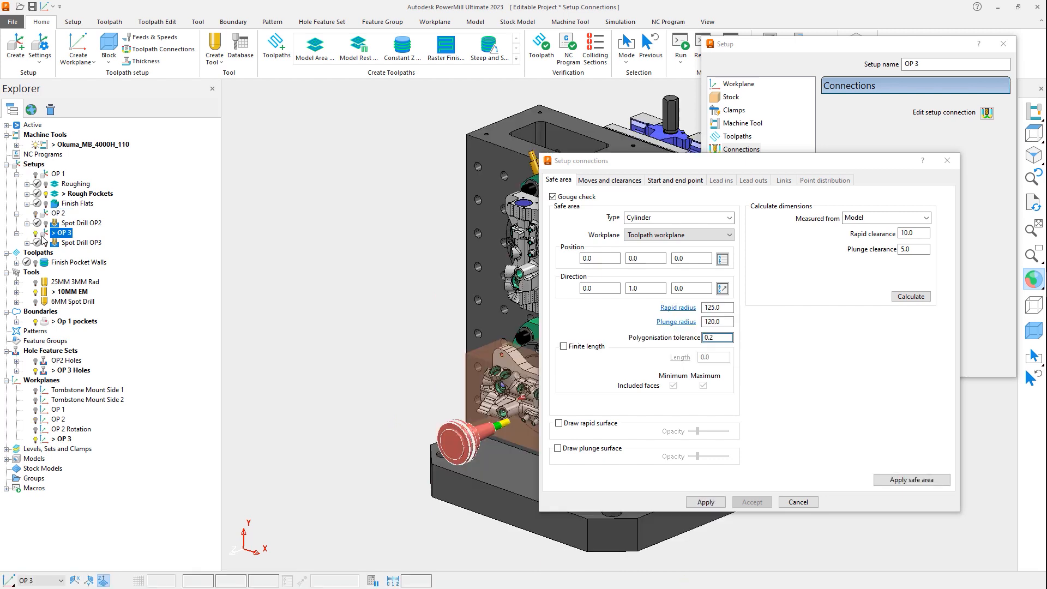
click(797, 502)
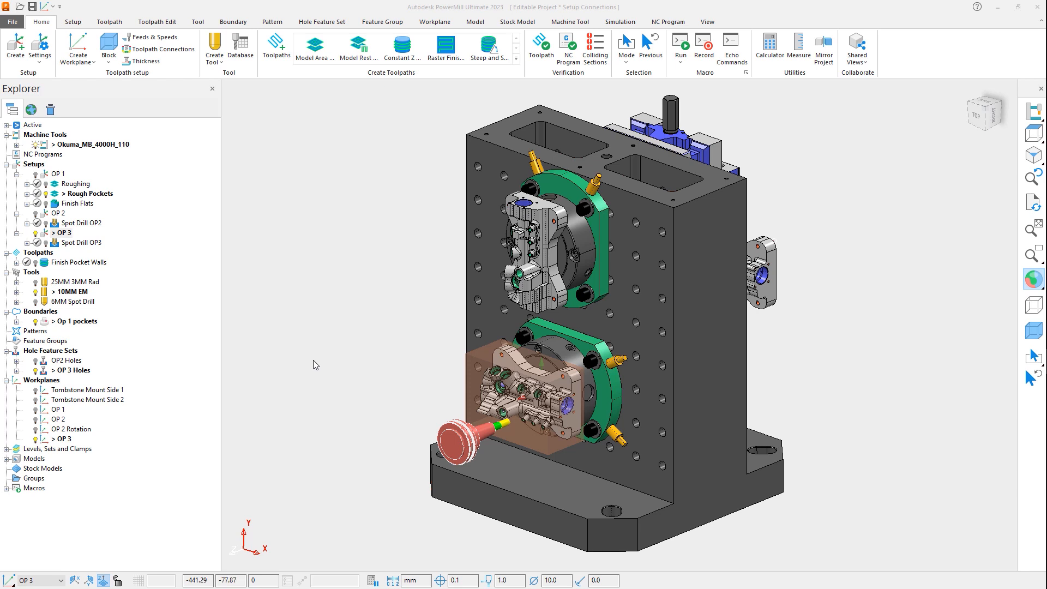
mouse_move(103, 308)
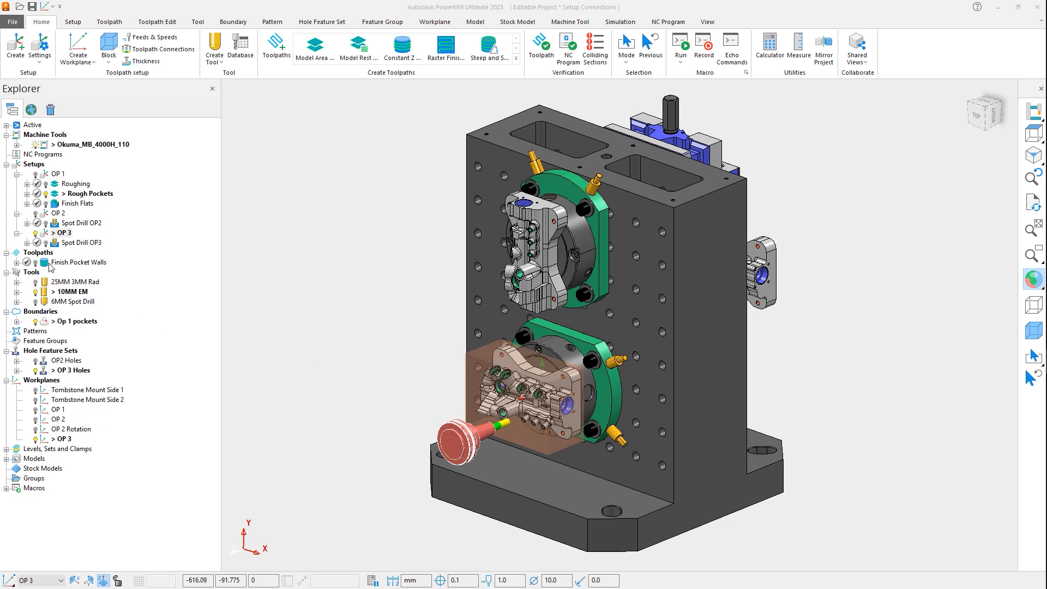
click(61, 233)
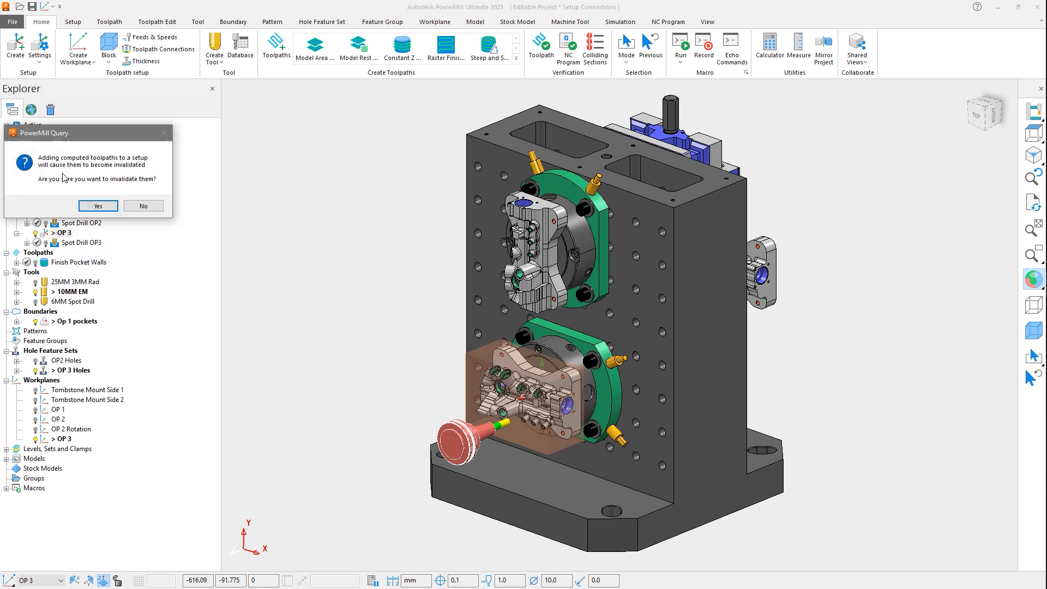
mouse_move(69, 200)
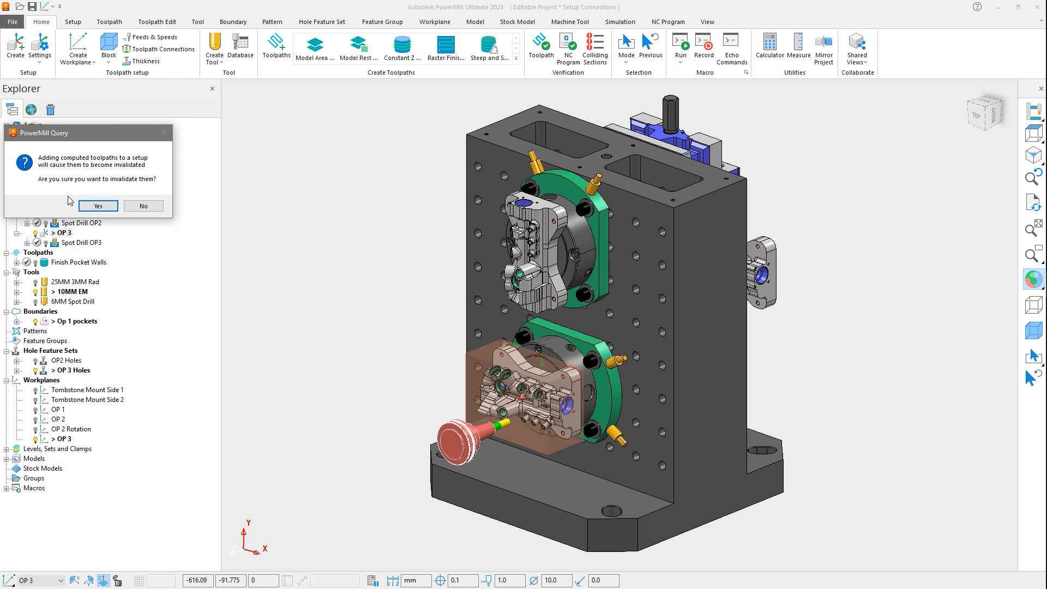
click(99, 207)
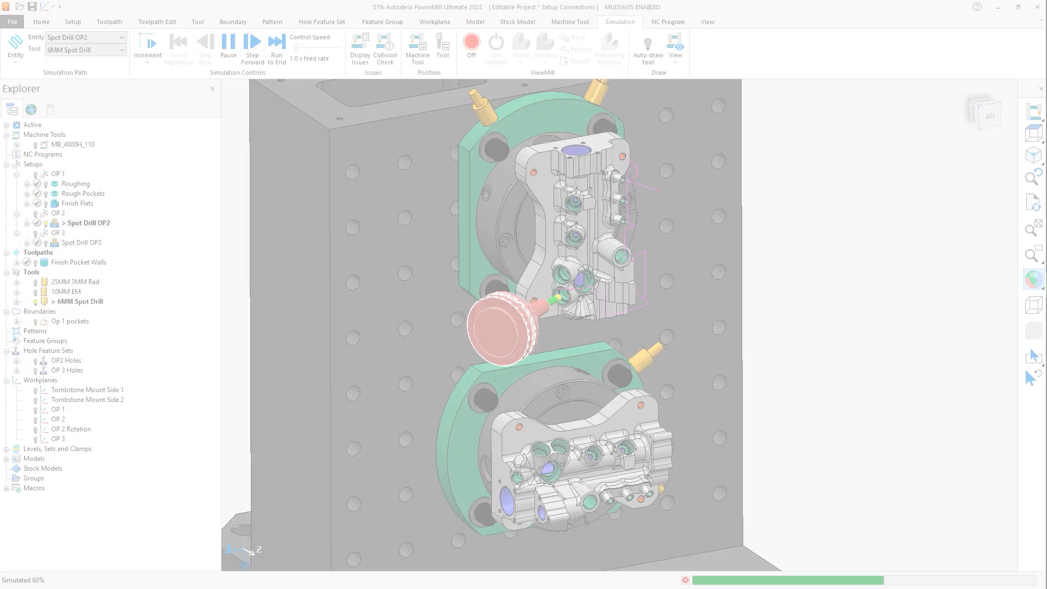
Run the Spot Drill OP2 machine simulation to the end
click(252, 41)
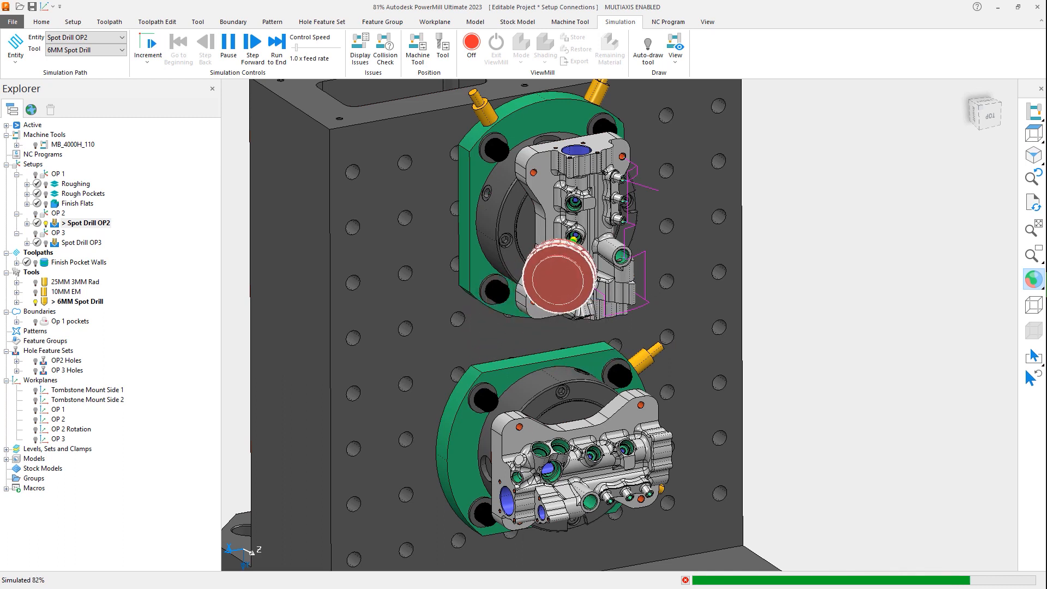